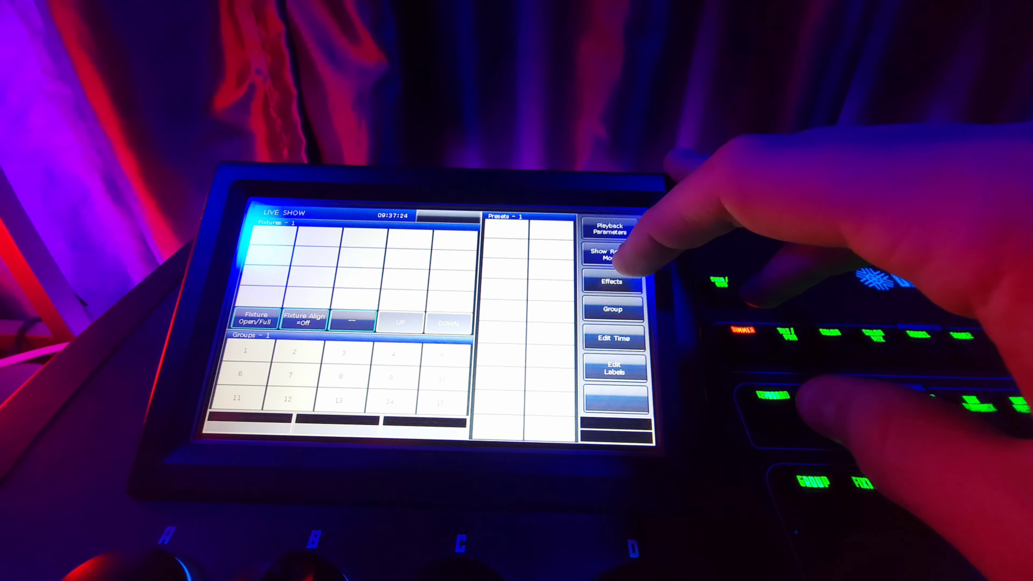
{"action": "left_click", "coordinate": [612, 281]}
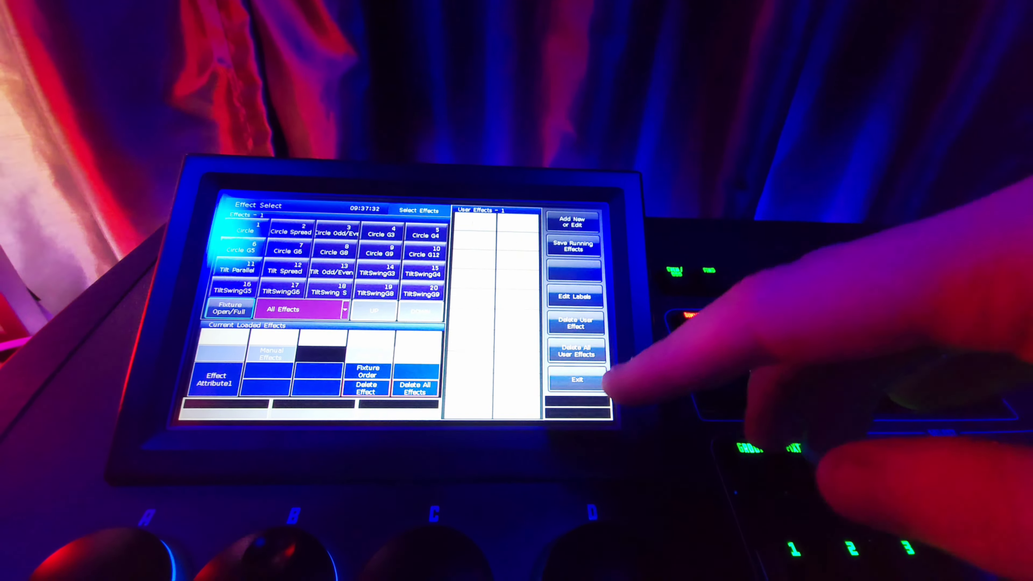
{"action": "left_click", "coordinate": [575, 380]}
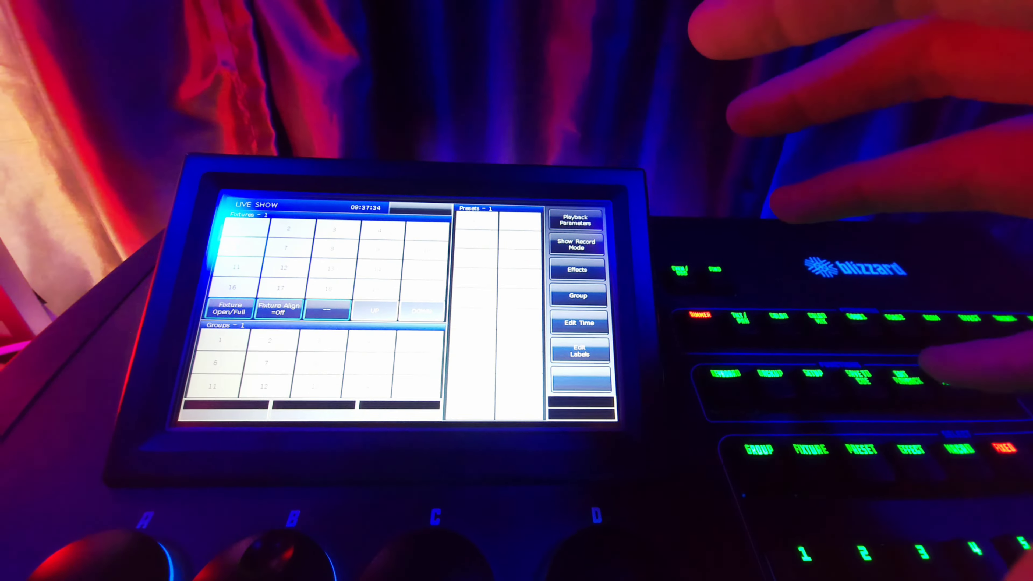